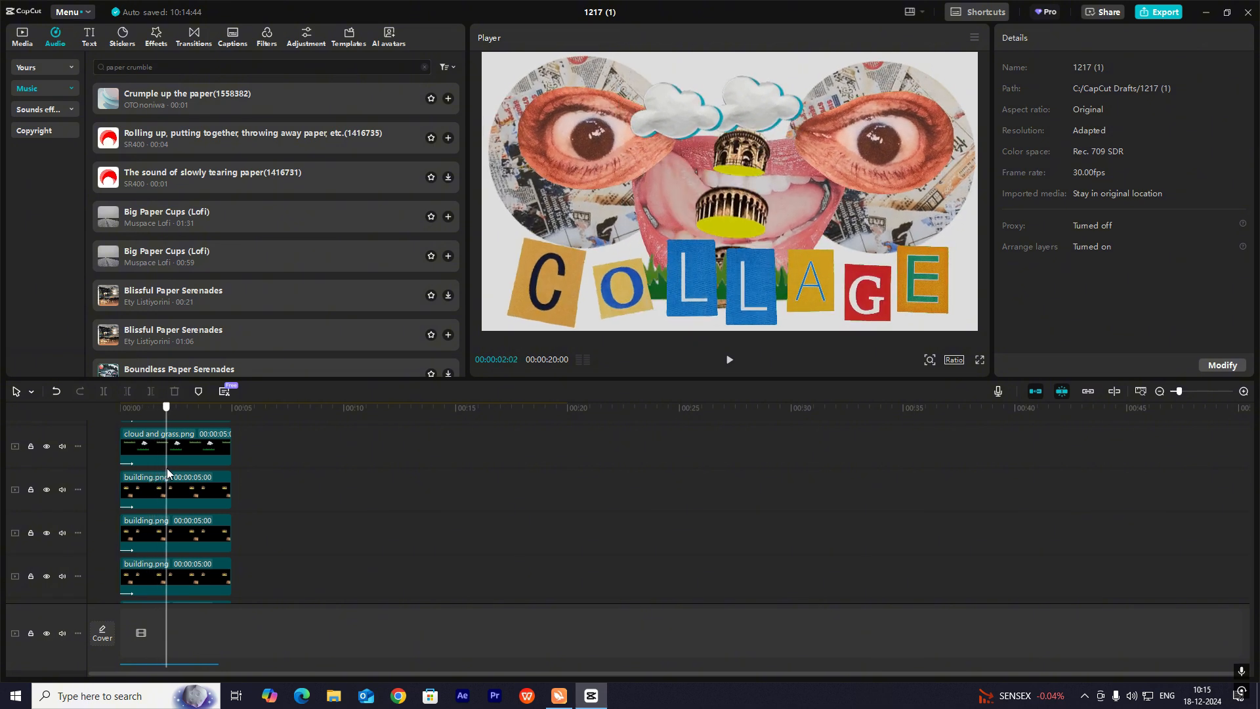
Preview the jittering collage from the project start and a couple of seconds in
{"action": "left_click_drag", "start_coordinate": [166, 407], "coordinate": [132, 408]}
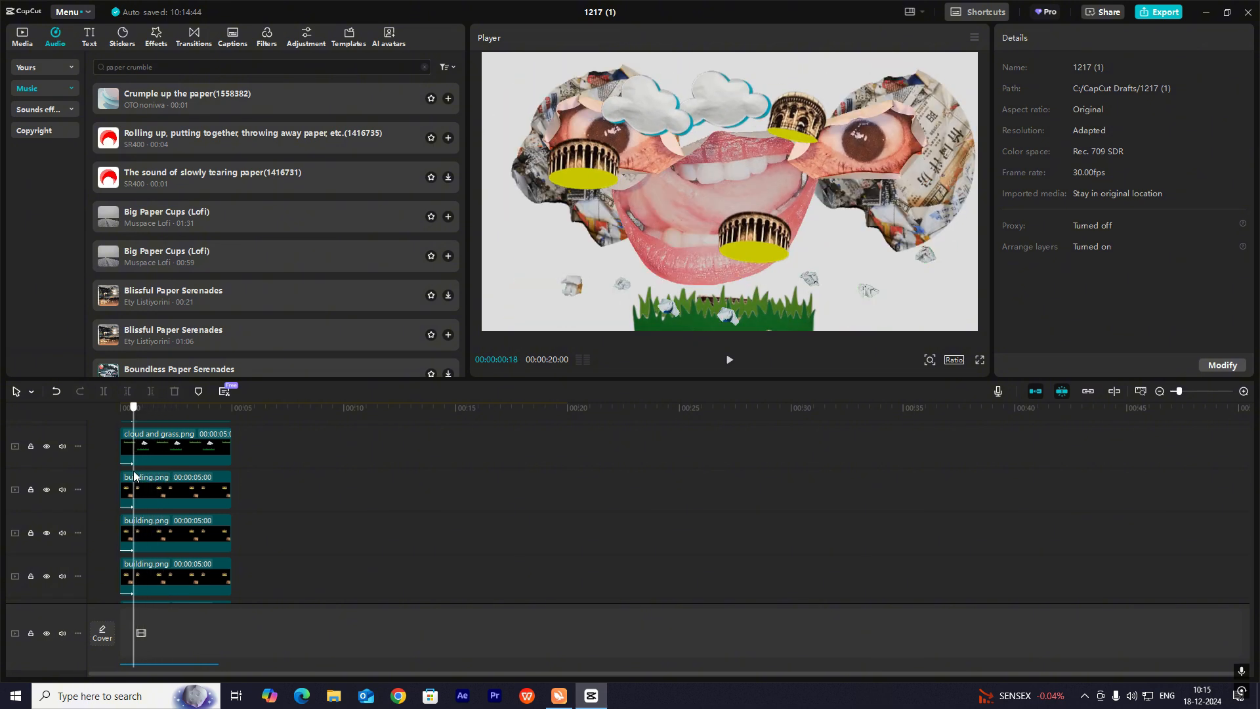
{"action": "left_click", "coordinate": [157, 408]}
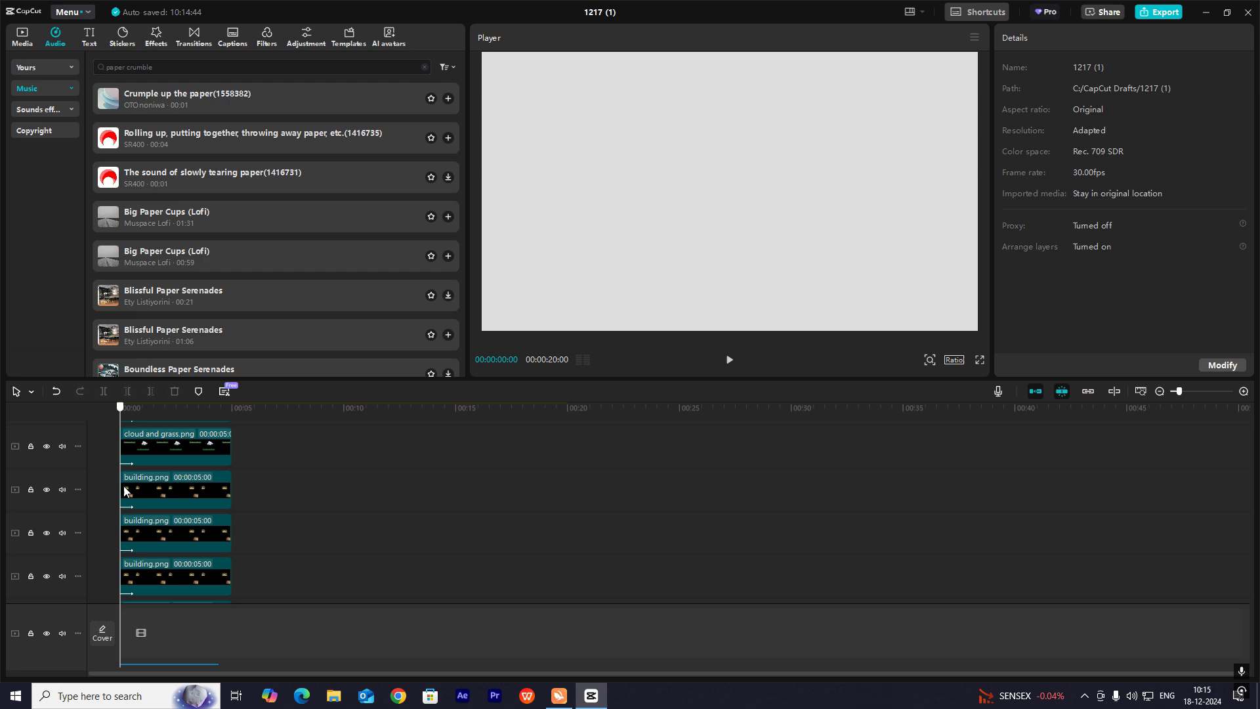
{"action": "left_click", "coordinate": [168, 407]}
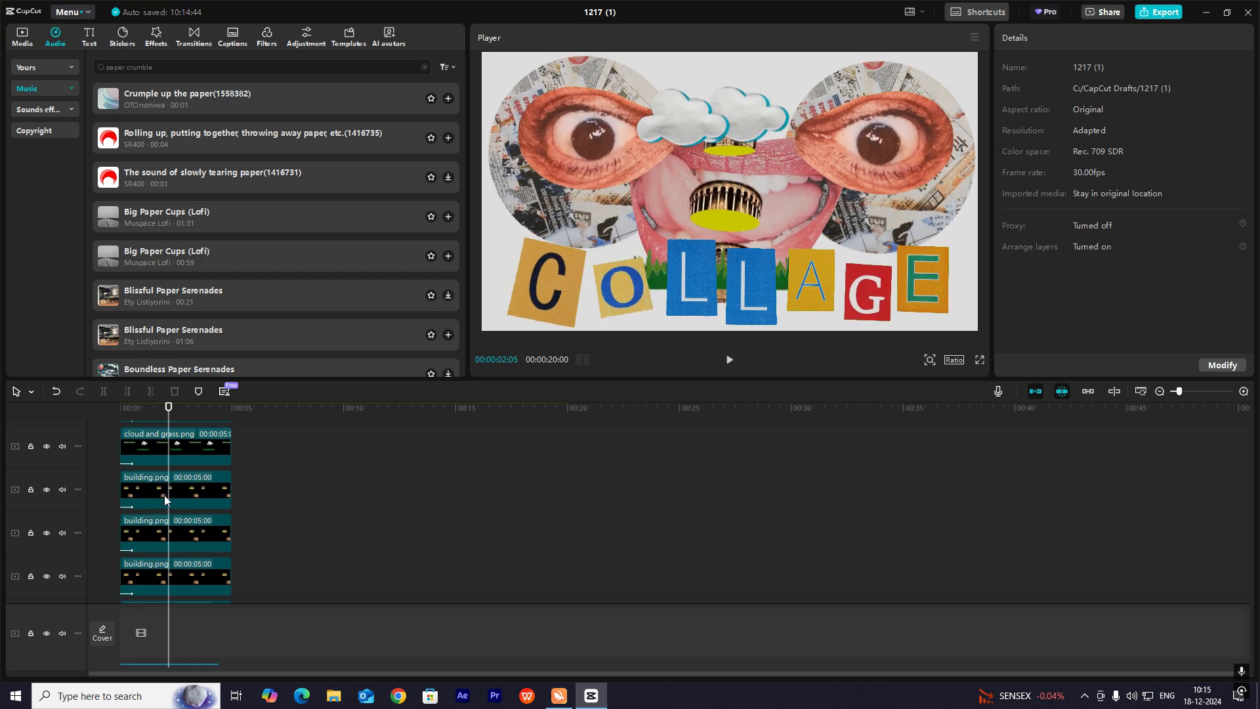
{"action": "mouse_move", "coordinate": [708, 313]}
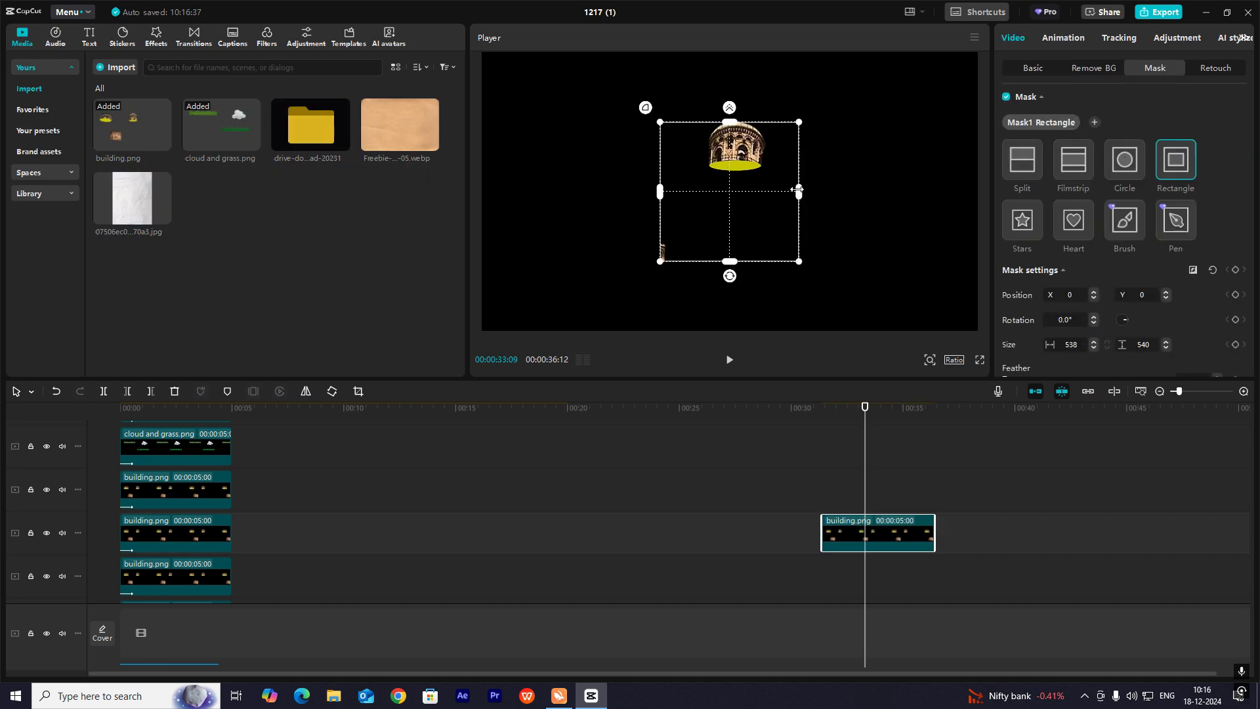
Give the building copy a Circle mask, toggling the mask off and on to check placement
{"action": "left_click", "coordinate": [1123, 165]}
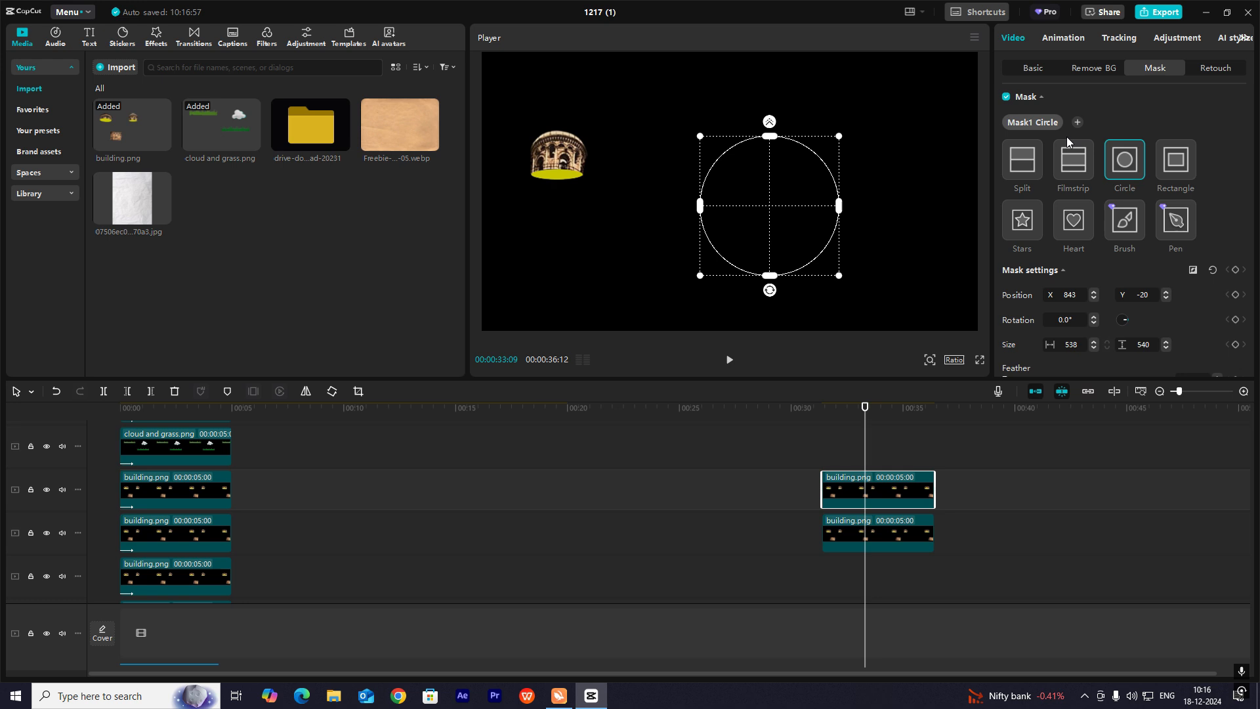
{"action": "left_click", "coordinate": [1005, 96]}
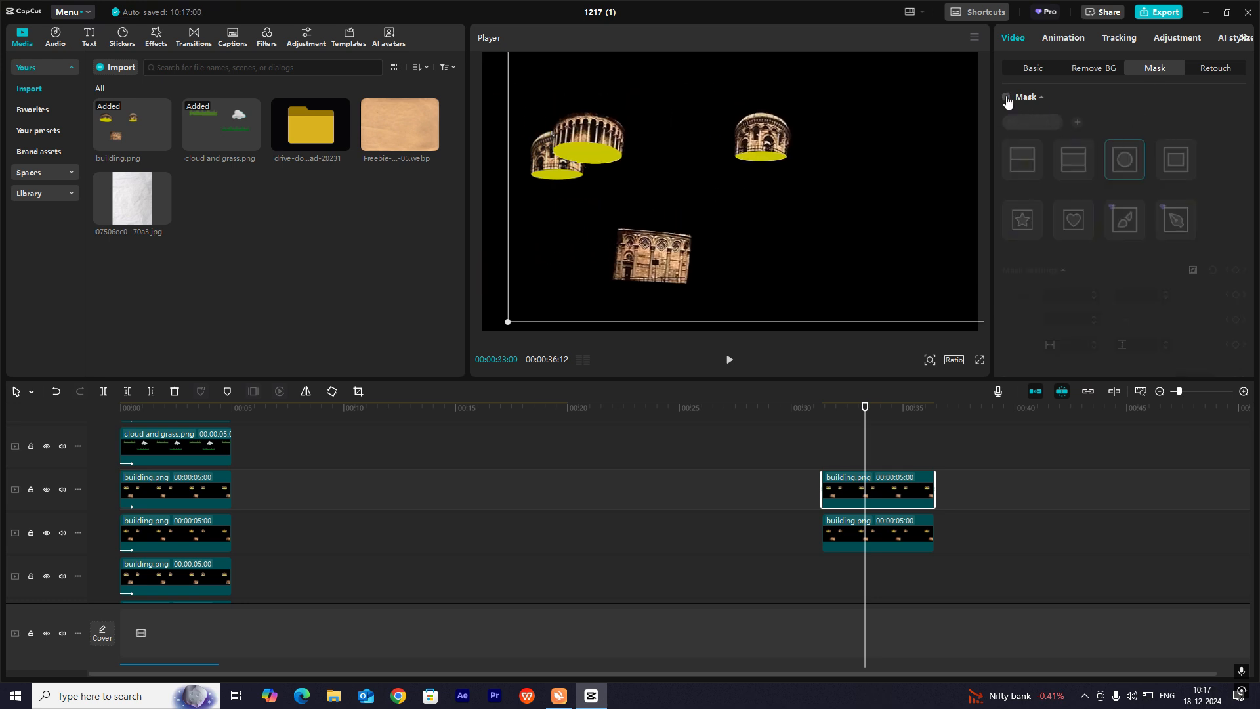
{"action": "left_click", "coordinate": [1123, 159]}
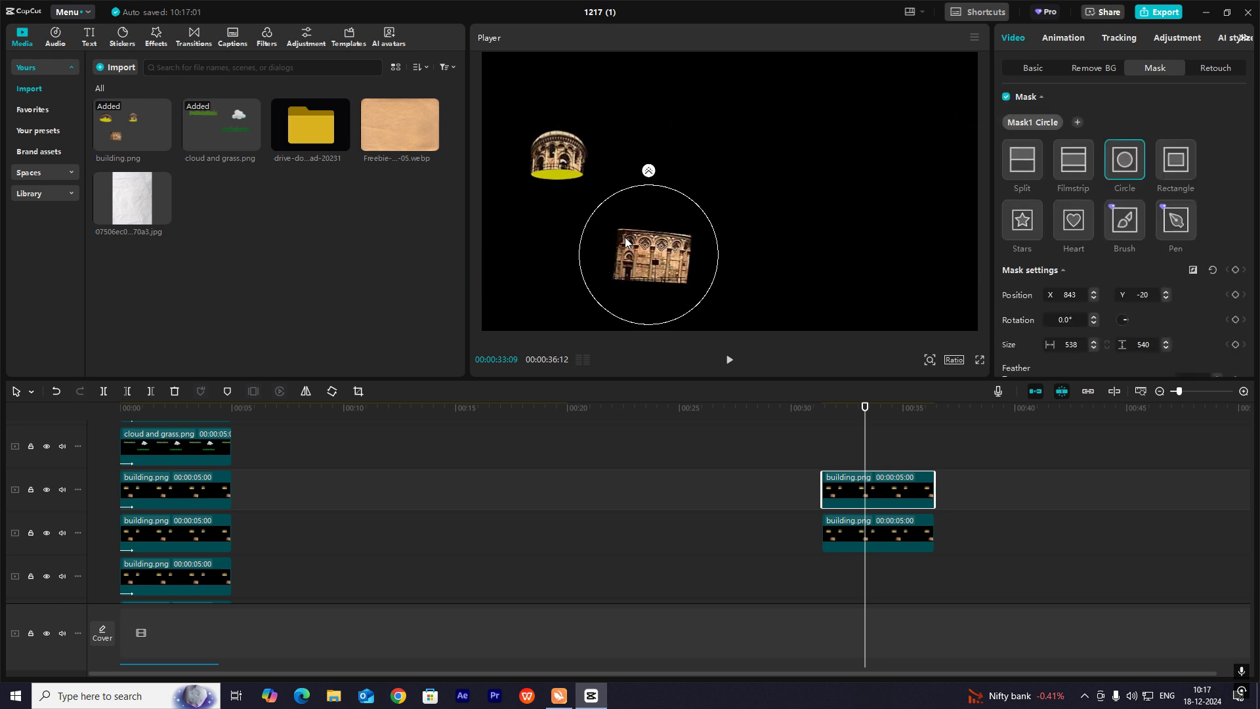
{"action": "left_click", "coordinate": [1033, 68]}
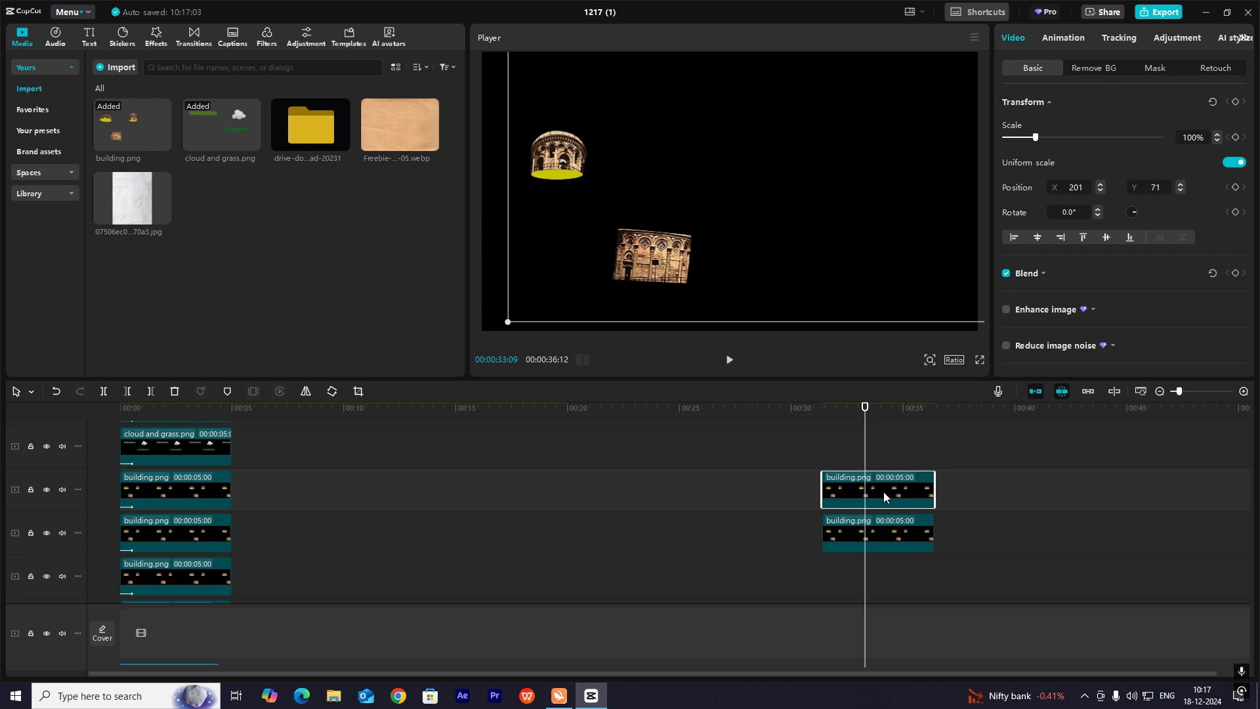
{"action": "left_click", "coordinate": [1154, 68]}
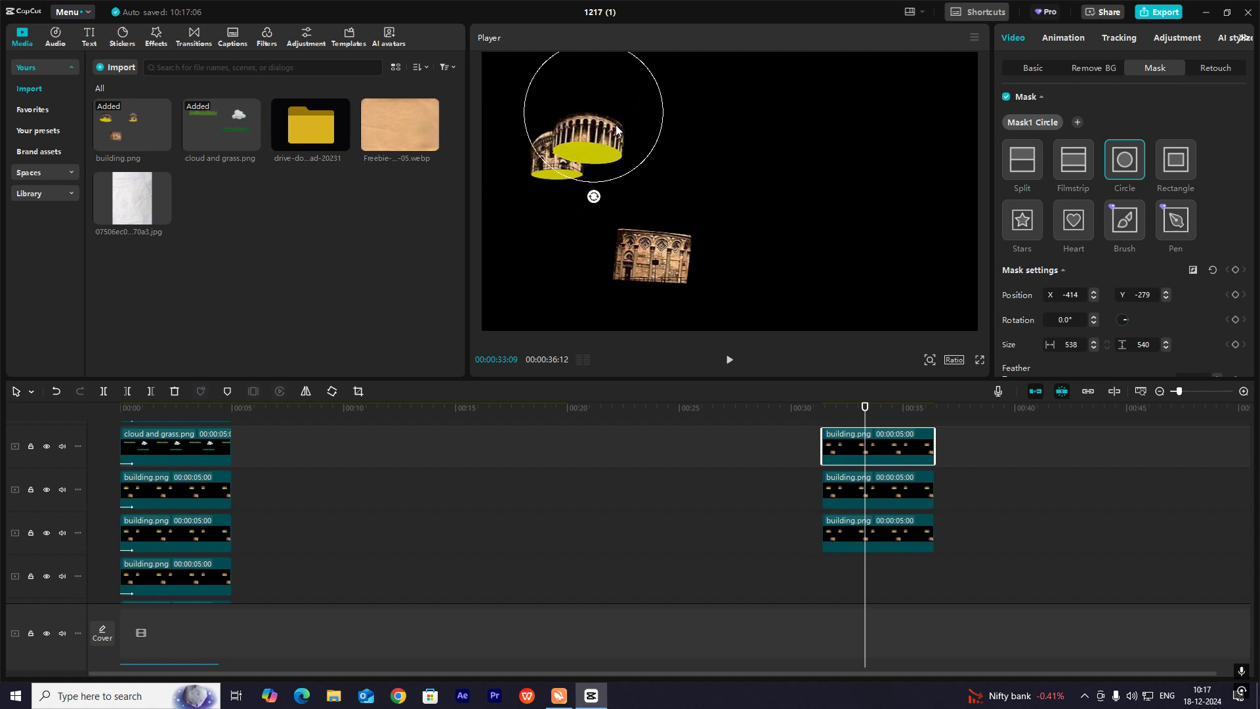
{"action": "left_click", "coordinate": [1031, 67]}
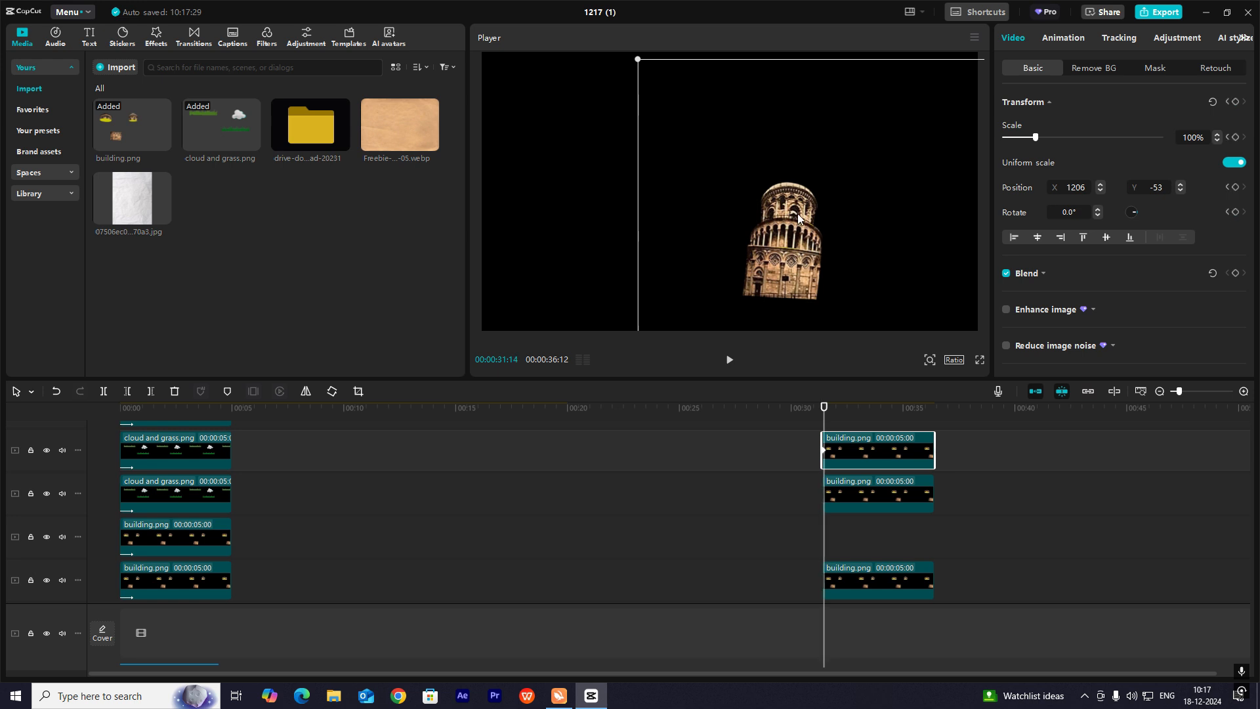
Drag and tilt the tower cut-out across successive frames to build its jitter keyframes
{"action": "left_click_drag", "start_coordinate": [795, 217], "coordinate": [818, 305]}
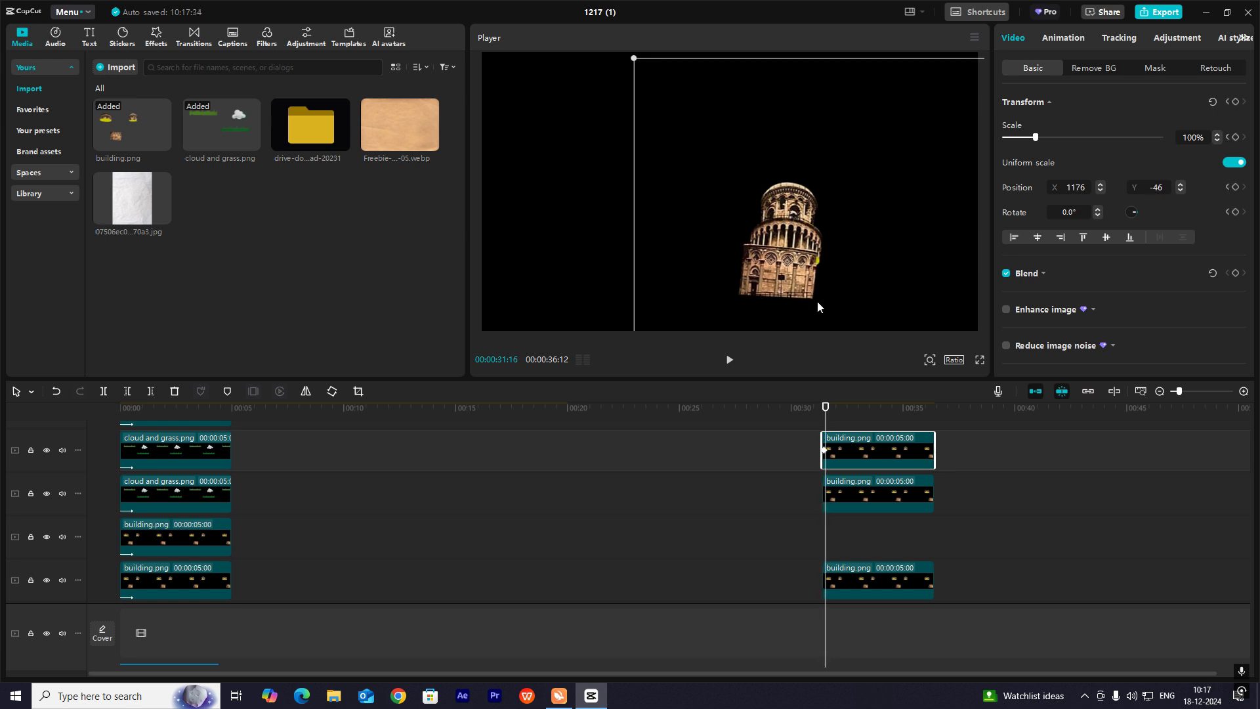
{"action": "left_click_drag", "start_coordinate": [817, 306], "coordinate": [774, 281]}
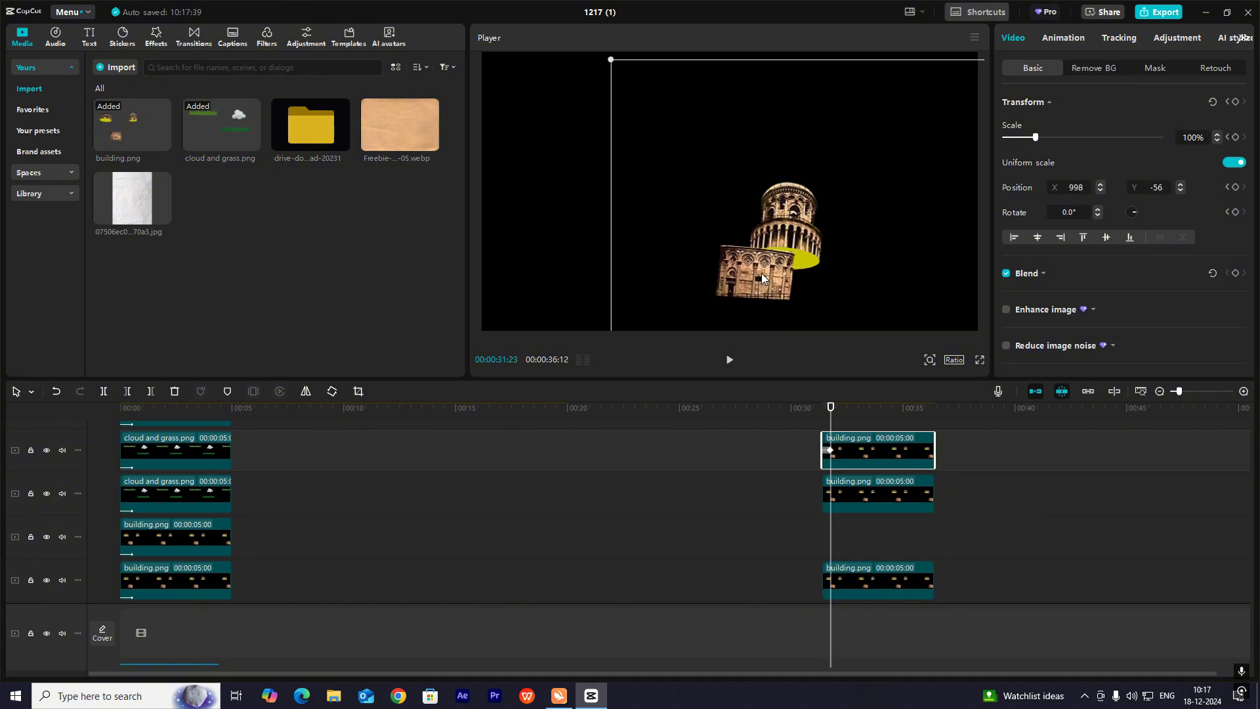
{"action": "left_click_drag", "start_coordinate": [759, 273], "coordinate": [731, 257]}
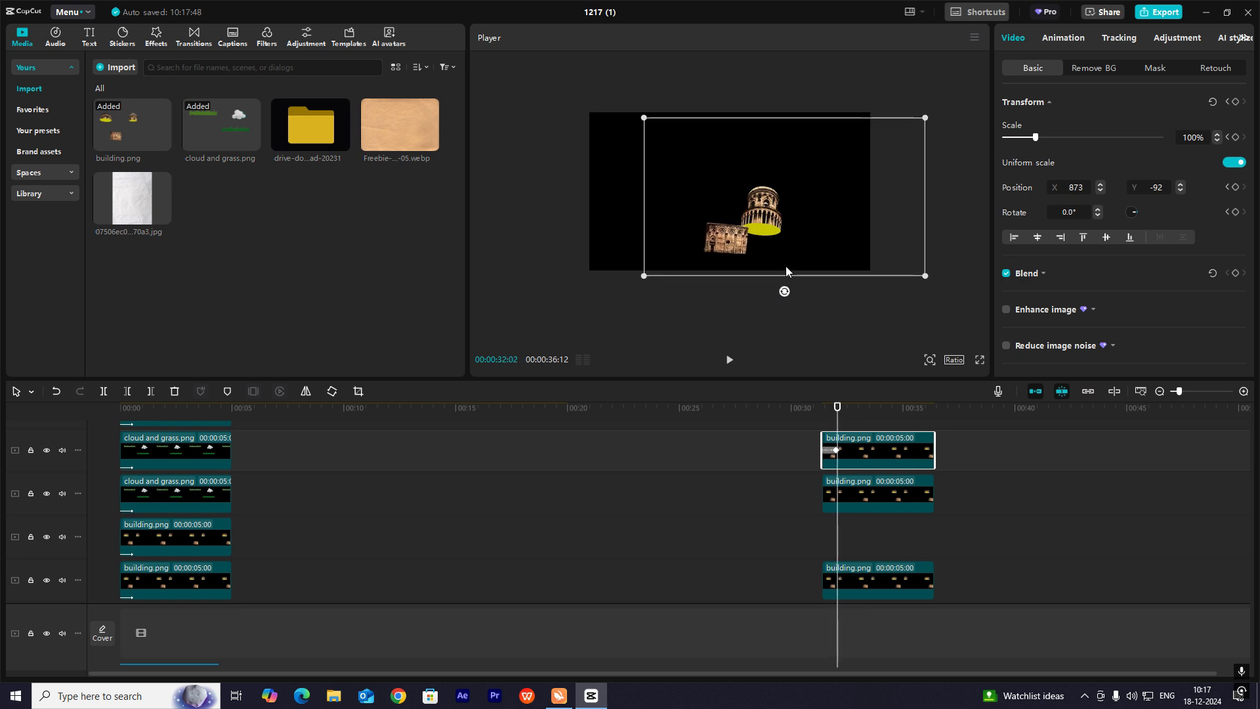
{"action": "left_click_drag", "start_coordinate": [783, 290], "coordinate": [777, 293]}
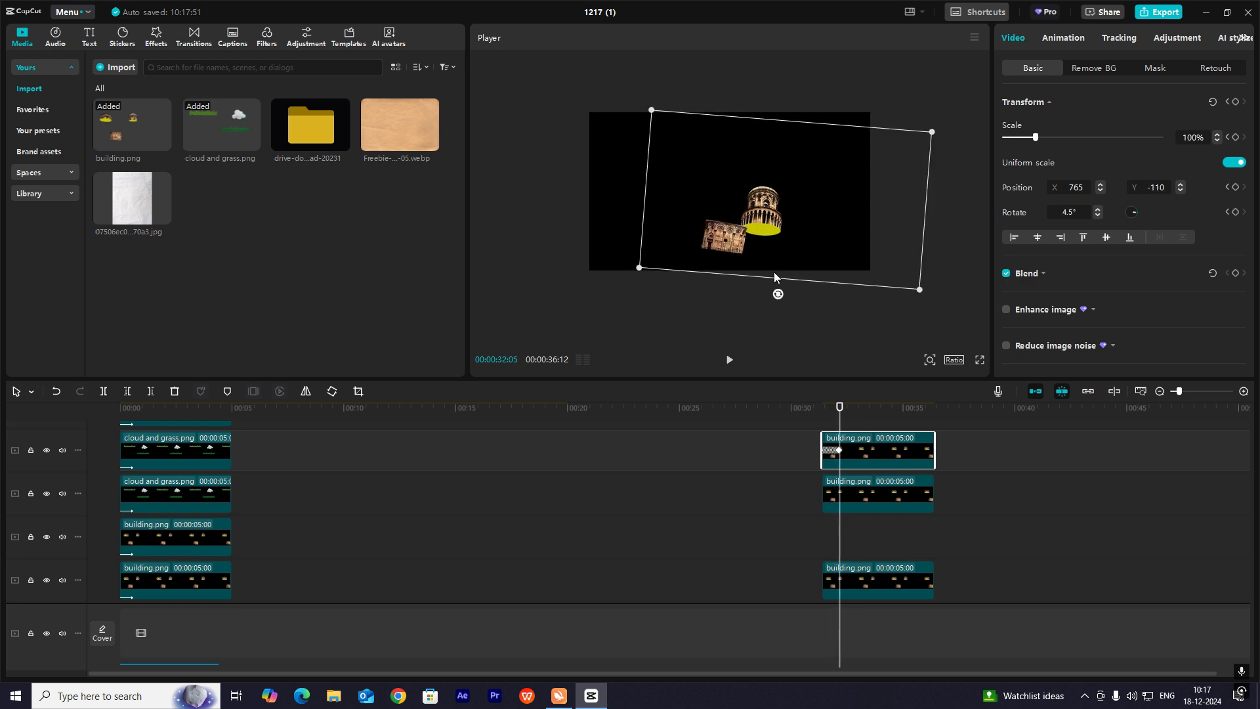
{"action": "left_click_drag", "start_coordinate": [777, 293], "coordinate": [783, 293]}
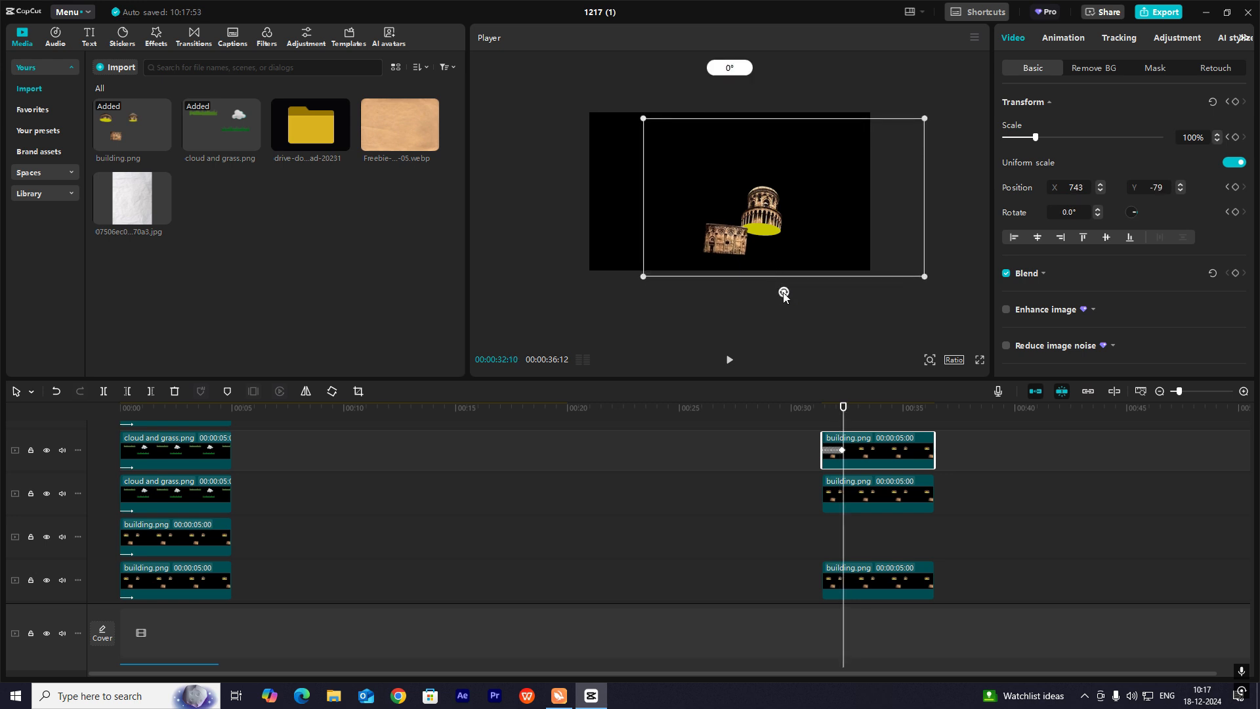
{"action": "left_click_drag", "start_coordinate": [783, 292], "coordinate": [788, 289]}
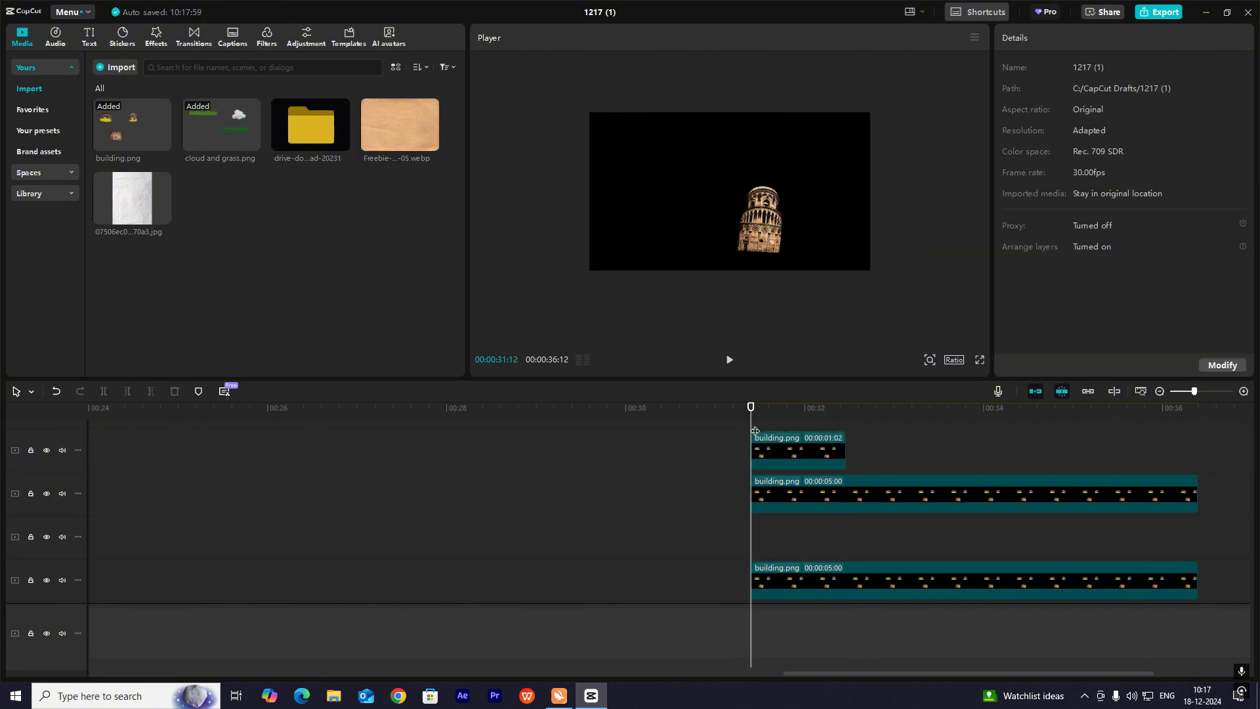
Scrub through the tower's jitter and jump to the end of the one-second building clip
{"action": "left_click_drag", "start_coordinate": [749, 407], "coordinate": [759, 407]}
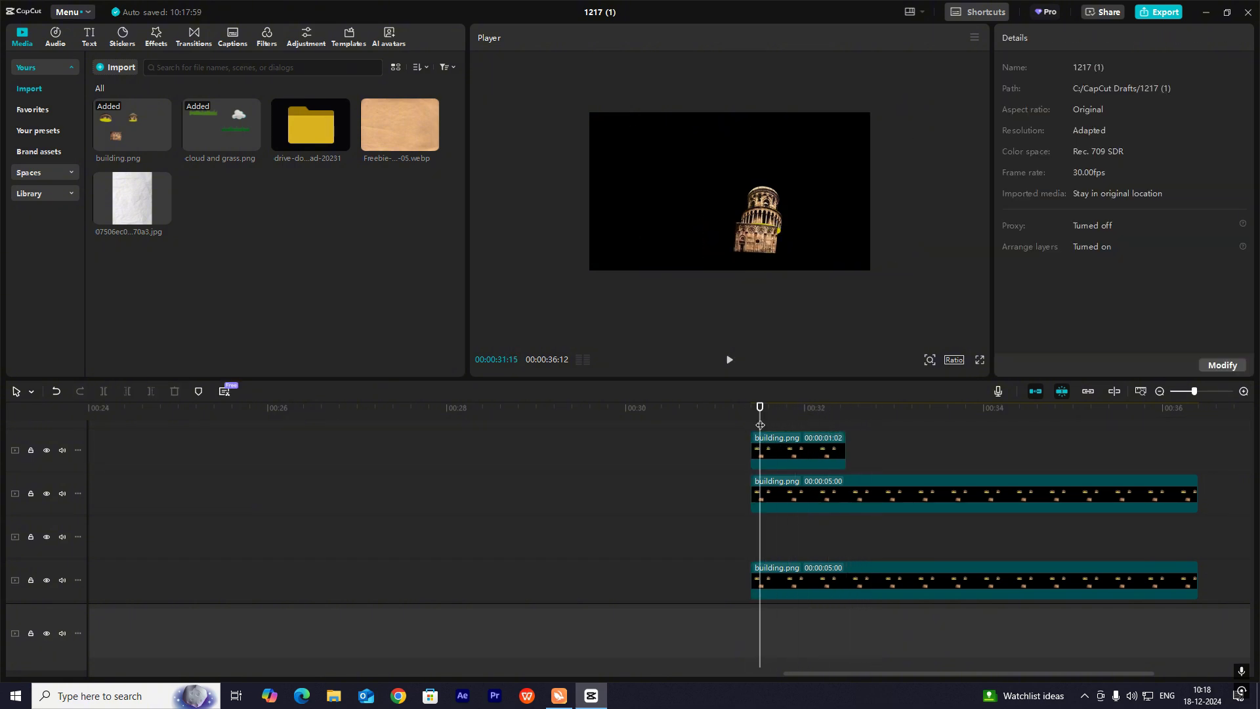
{"action": "left_click", "coordinate": [845, 408]}
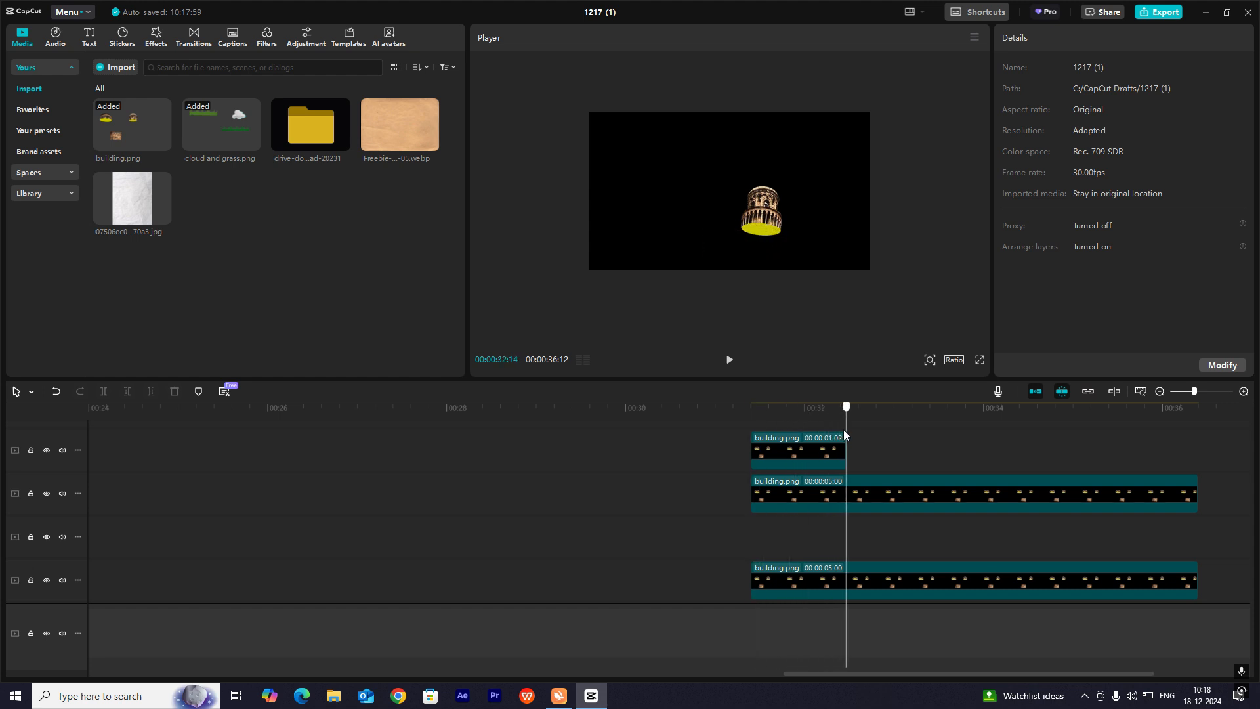
{"action": "left_click", "coordinate": [795, 493]}
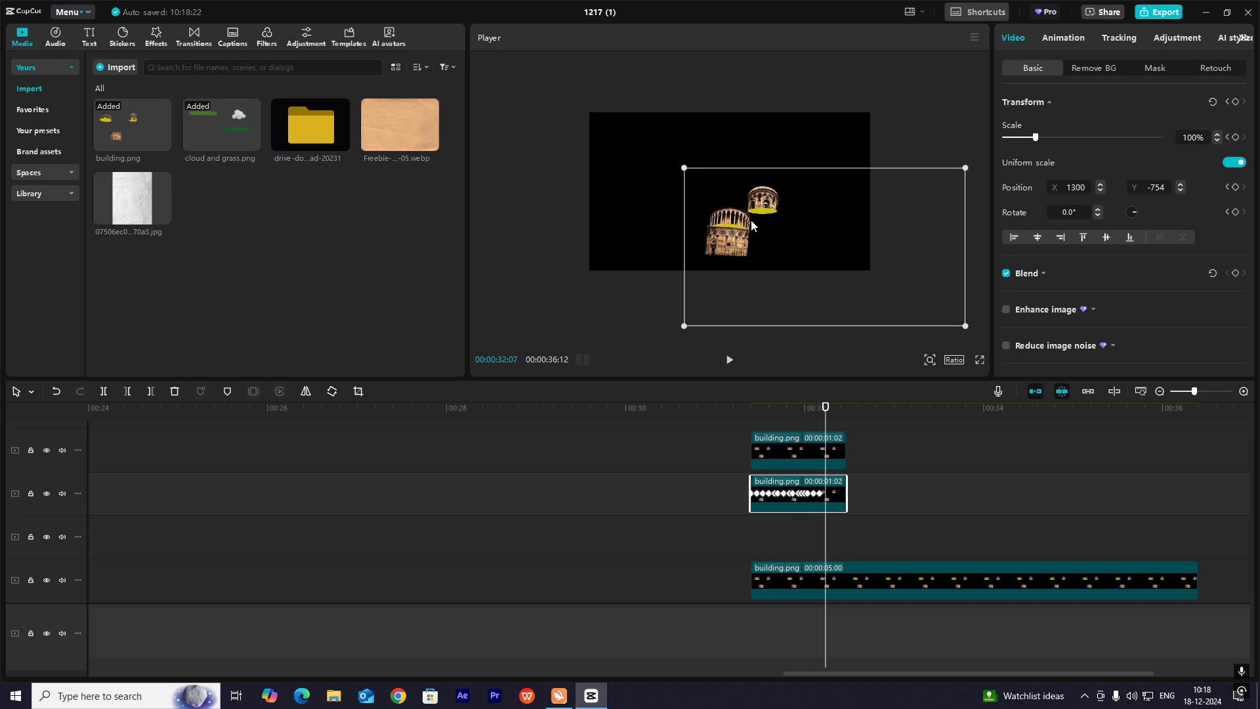
{"action": "left_click_drag", "start_coordinate": [823, 407], "coordinate": [755, 407]}
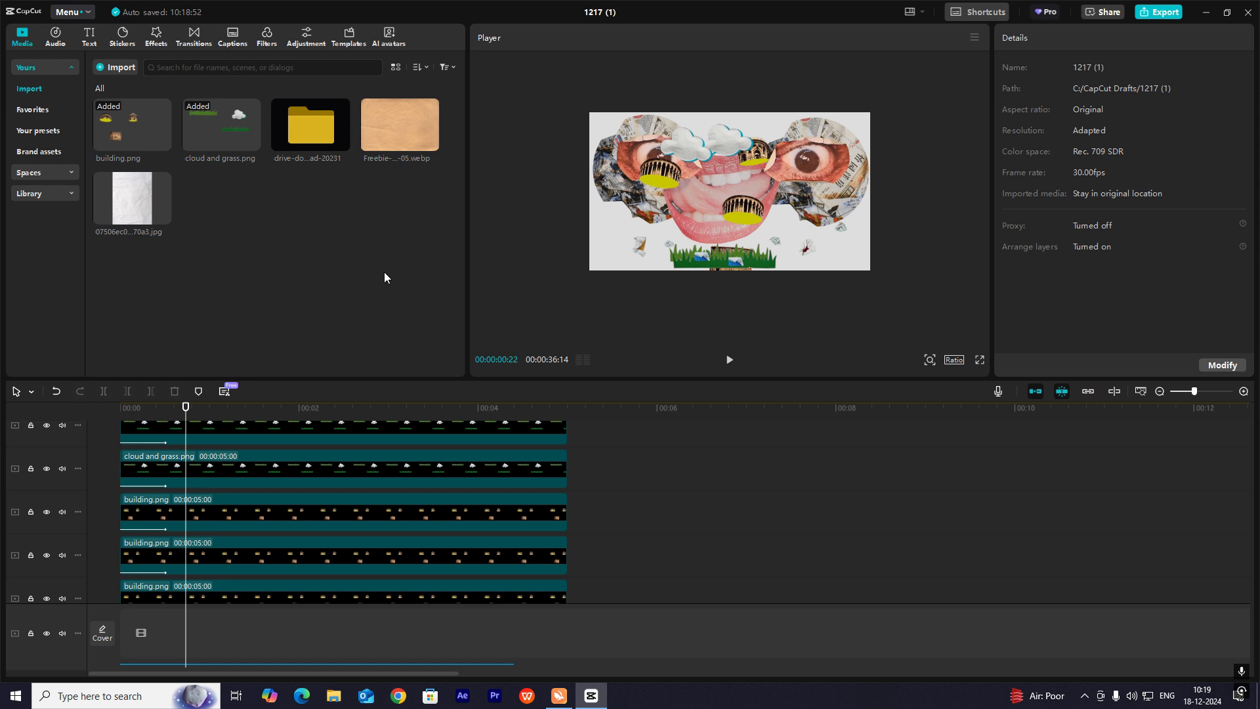
{"action": "mouse_move", "coordinate": [493, 475]}
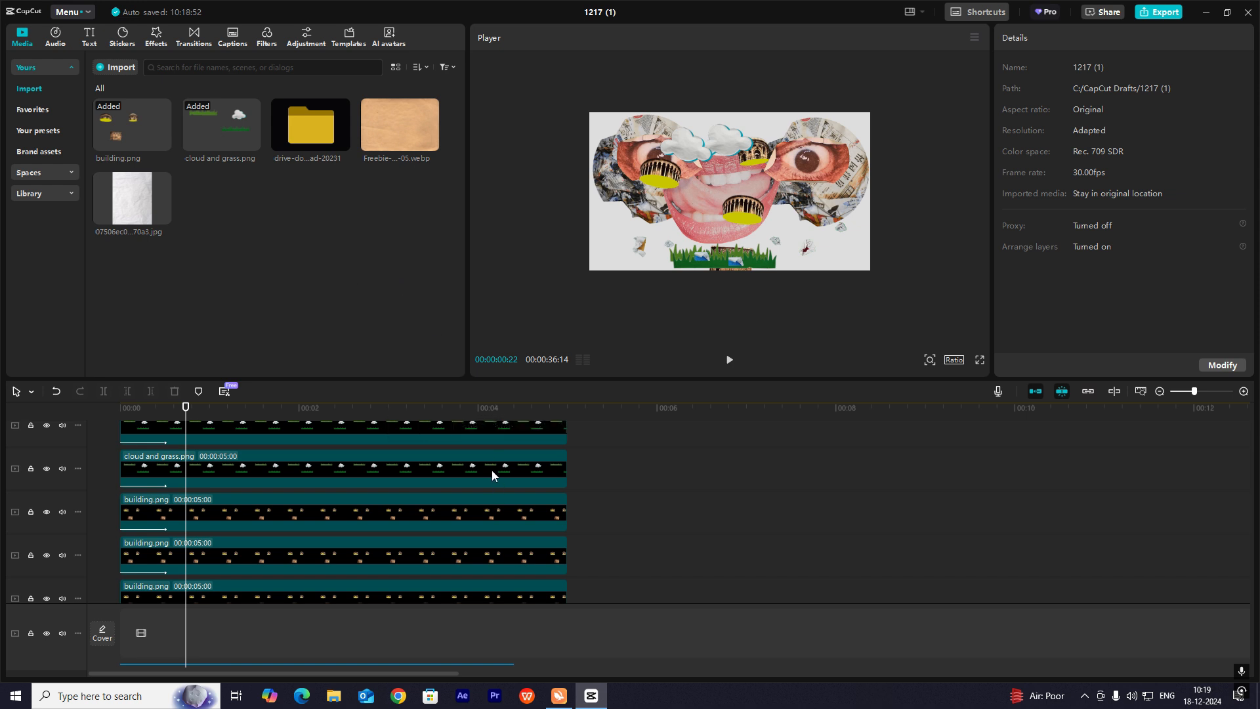
{"action": "mouse_move", "coordinate": [693, 161]}
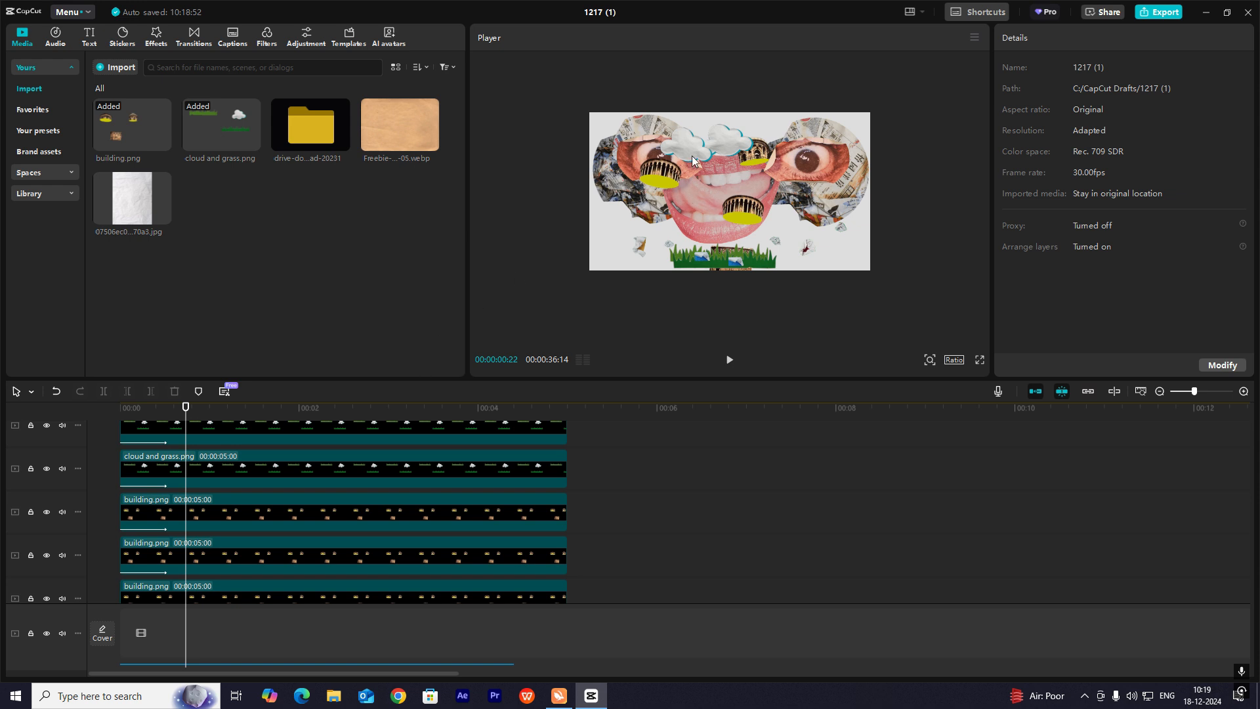
{"action": "mouse_move", "coordinate": [715, 294]}
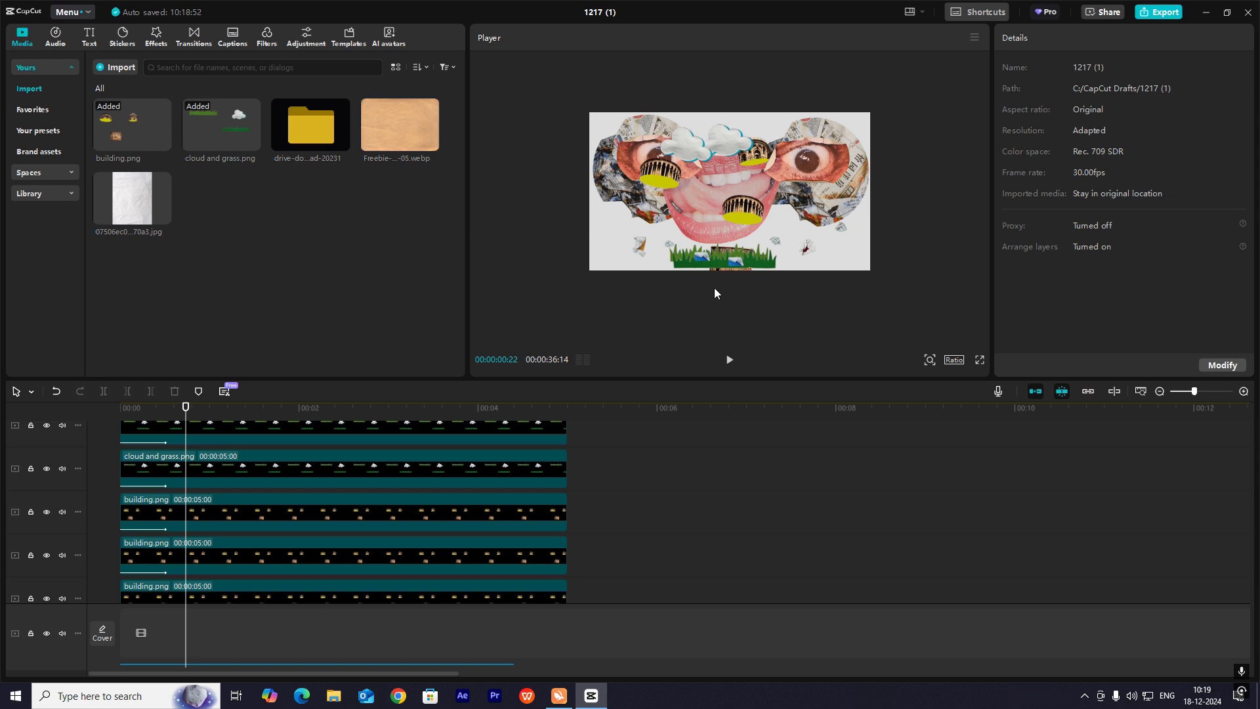
{"action": "mouse_move", "coordinate": [719, 279]}
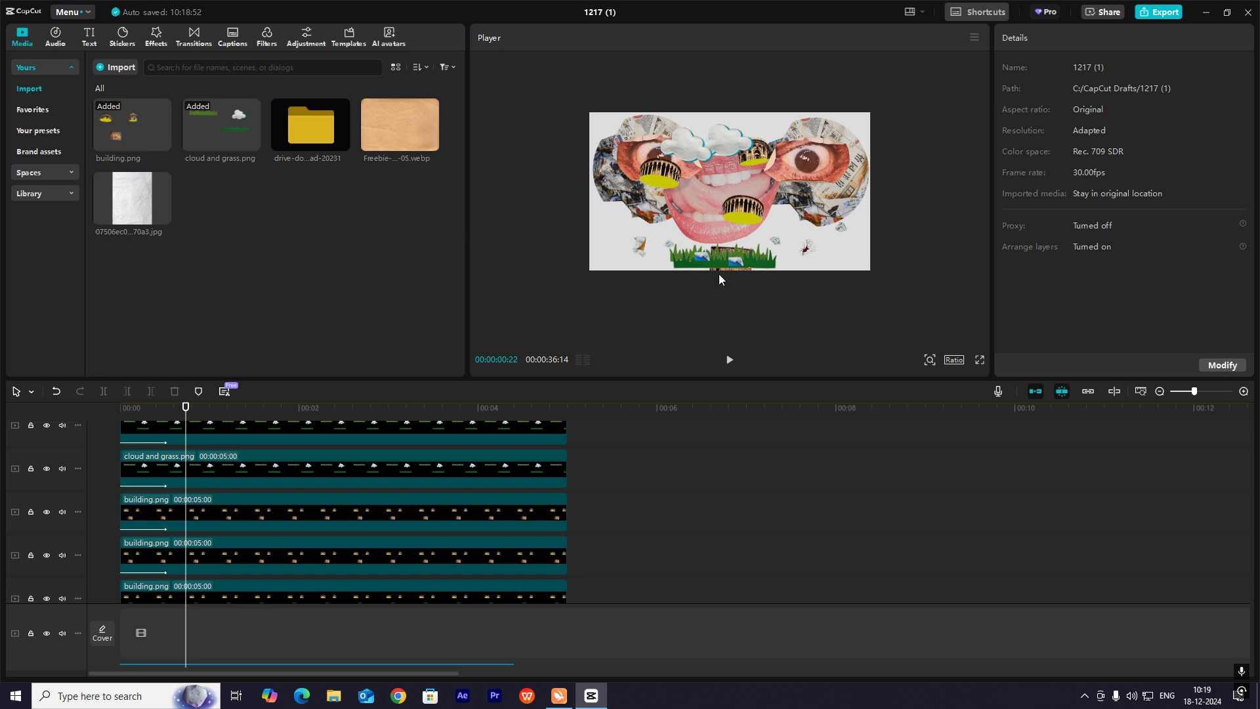